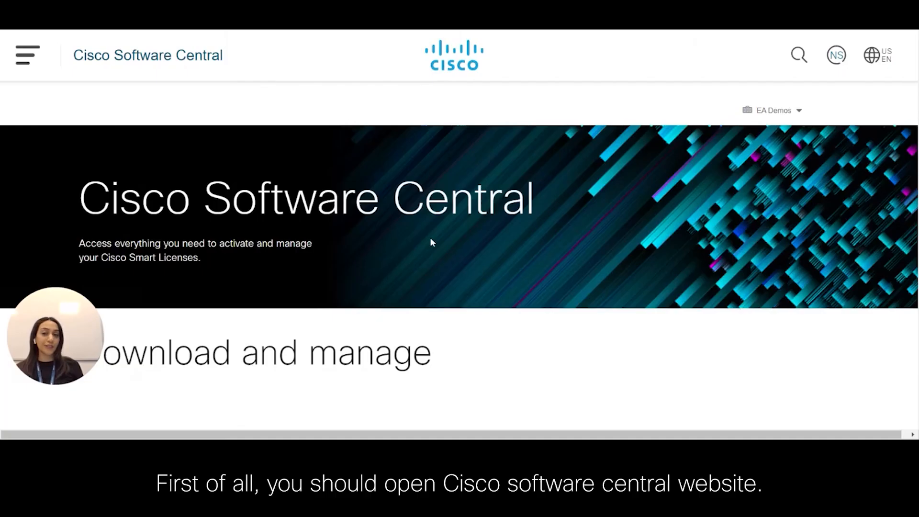
{"action": "mouse_move", "coordinate": [501, 253]}
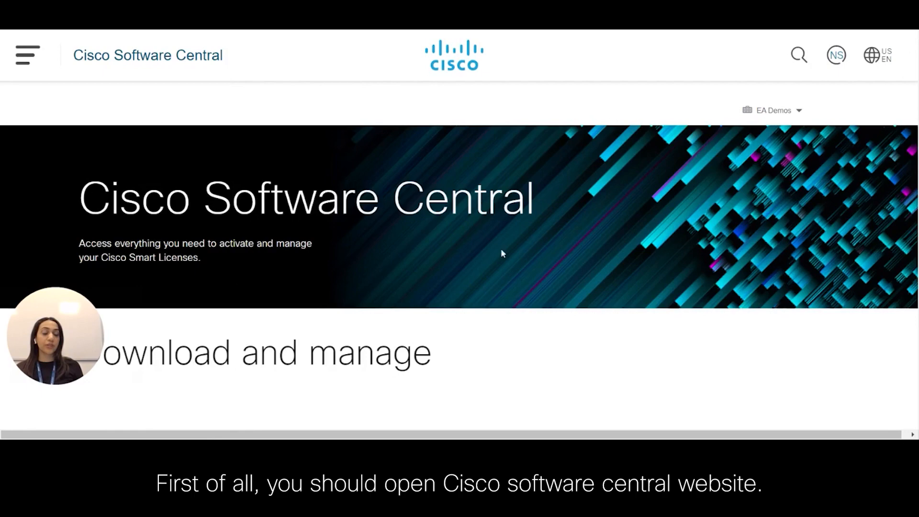
{"action": "mouse_move", "coordinate": [857, 103]}
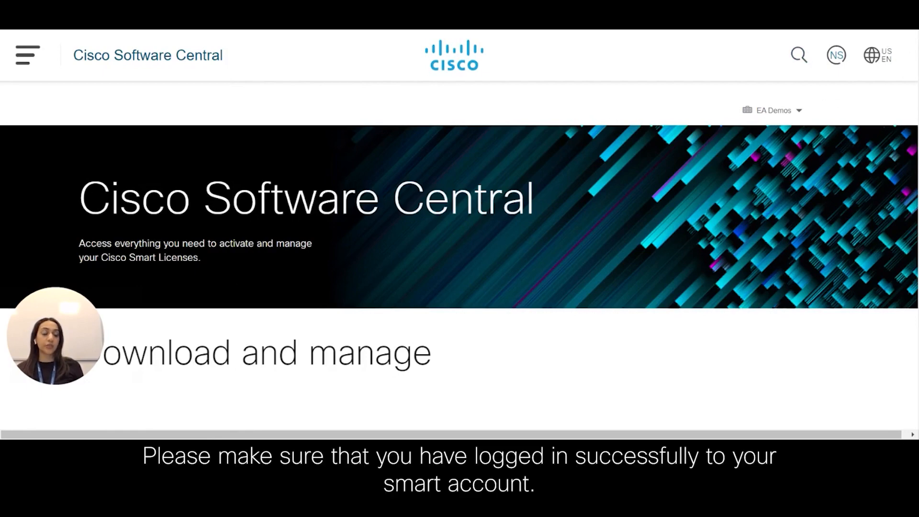
Reach the Manage Smart Account area showing the Account Properties page
{"action": "scroll", "scroll_direction": "down", "scroll_amount": 3}
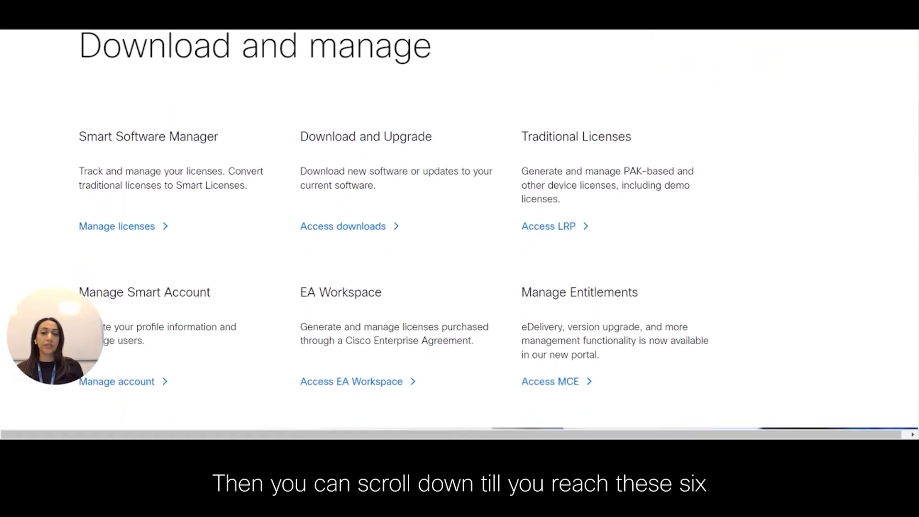
{"action": "scroll", "scroll_direction": "down", "scroll_amount": 3}
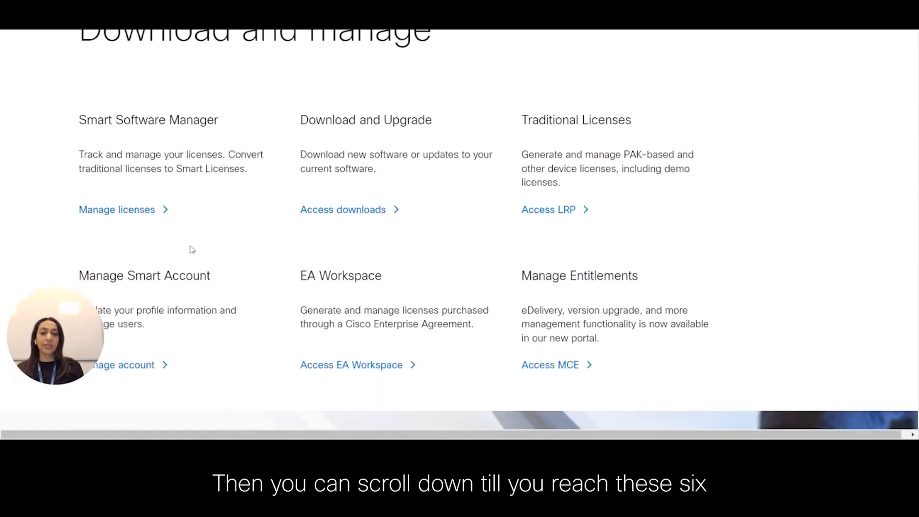
{"action": "mouse_move", "coordinate": [157, 326]}
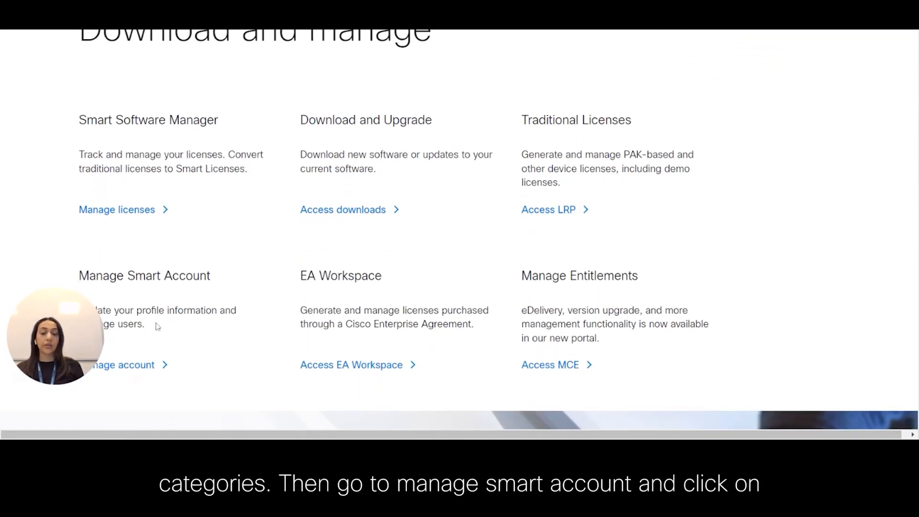
{"action": "mouse_move", "coordinate": [88, 298]}
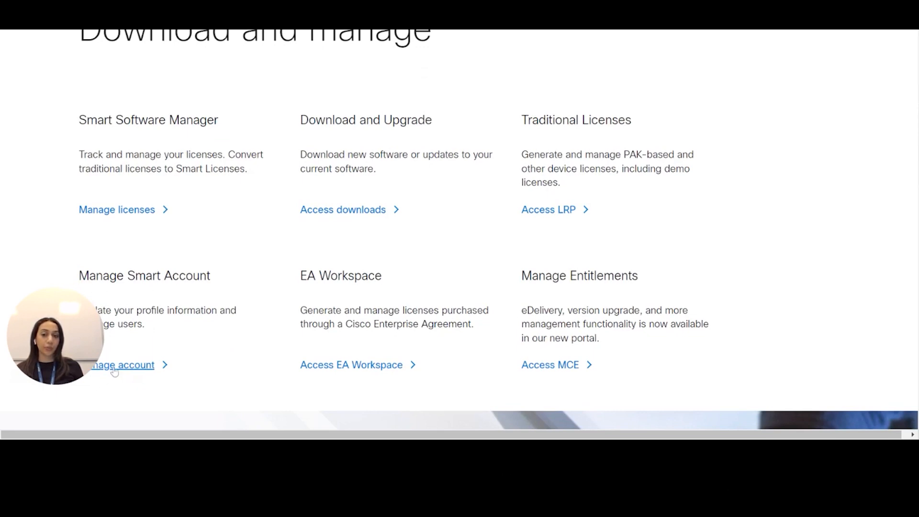
{"action": "left_click", "coordinate": [117, 364]}
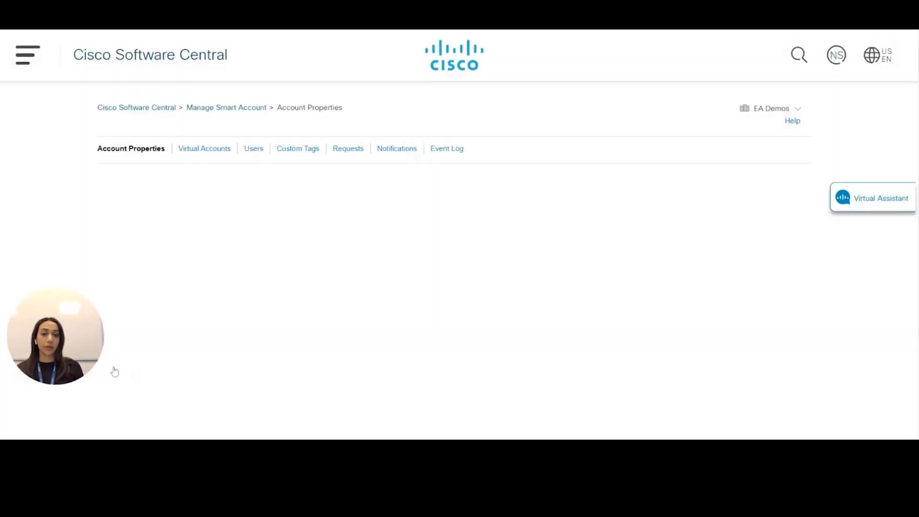
Start the Add Users wizard from the Users list, proceeding without a support case number
{"action": "left_click", "coordinate": [131, 149]}
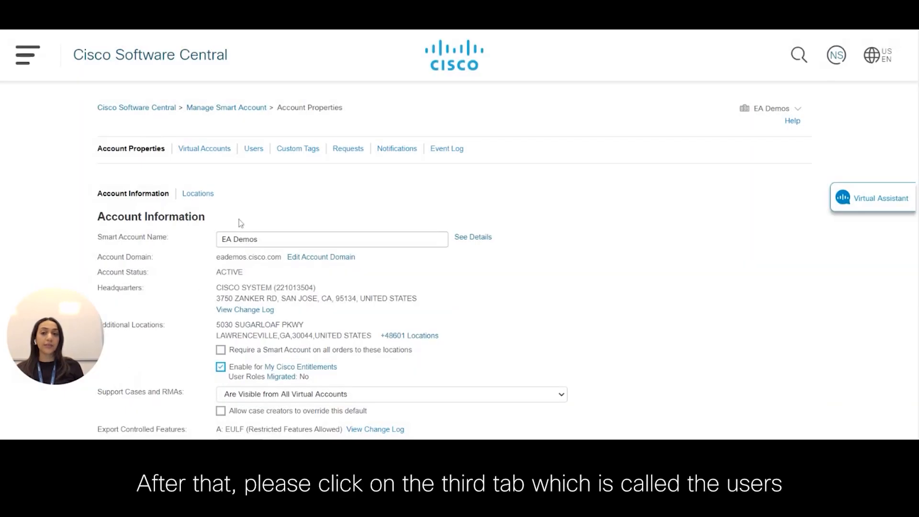
{"action": "mouse_move", "coordinate": [253, 148]}
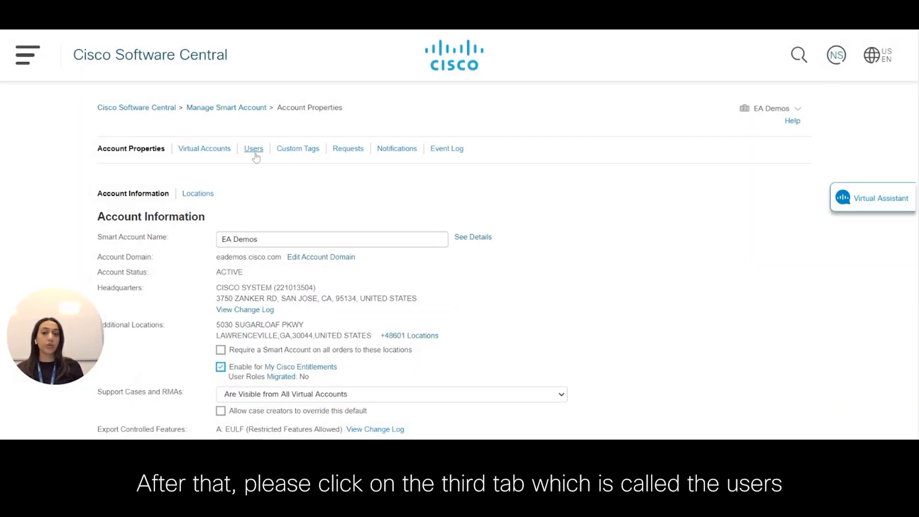
{"action": "left_click", "coordinate": [253, 149]}
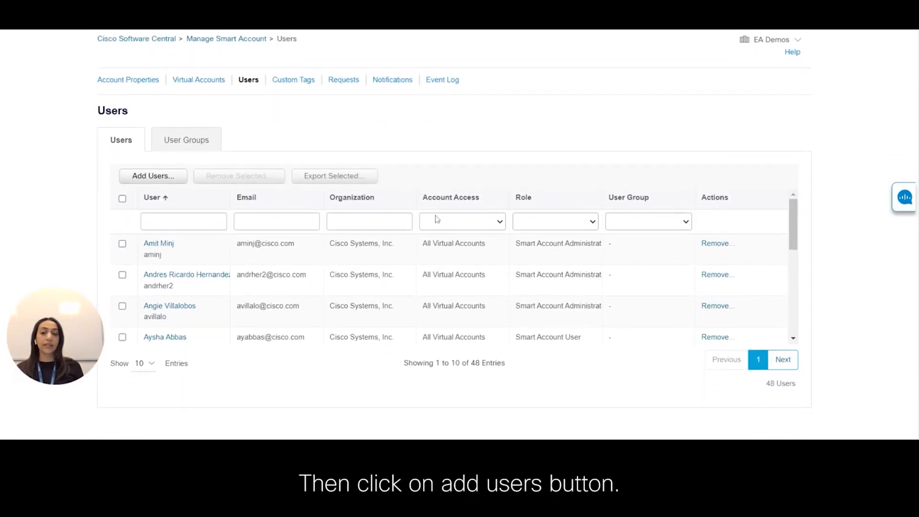
{"action": "left_click", "coordinate": [153, 175]}
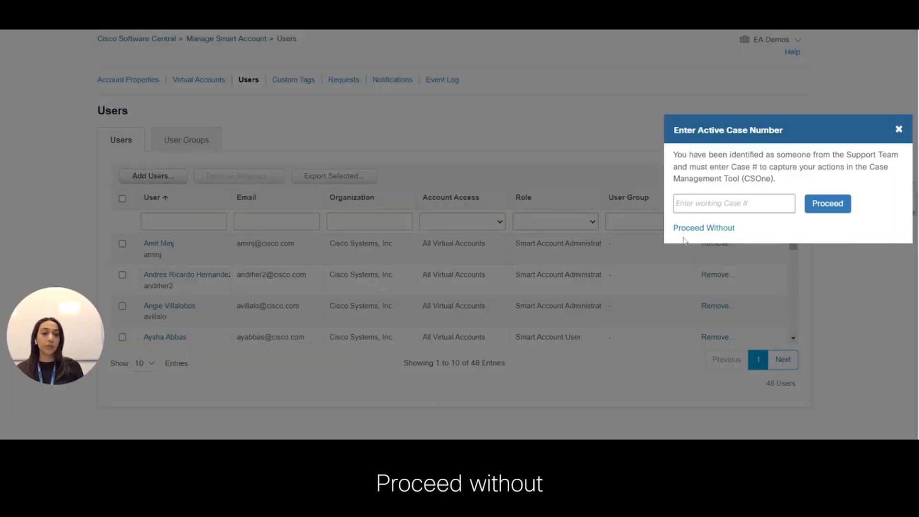
{"action": "left_click", "coordinate": [703, 228]}
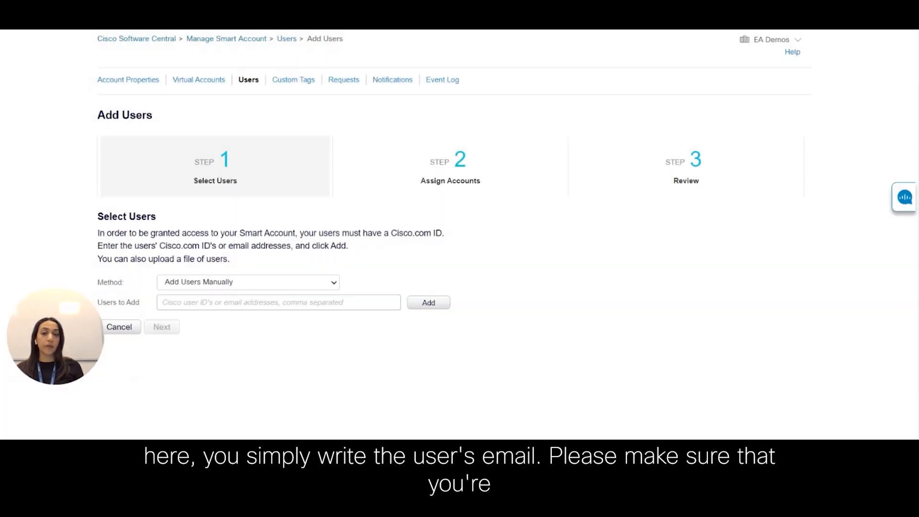
{"action": "left_click", "coordinate": [277, 302]}
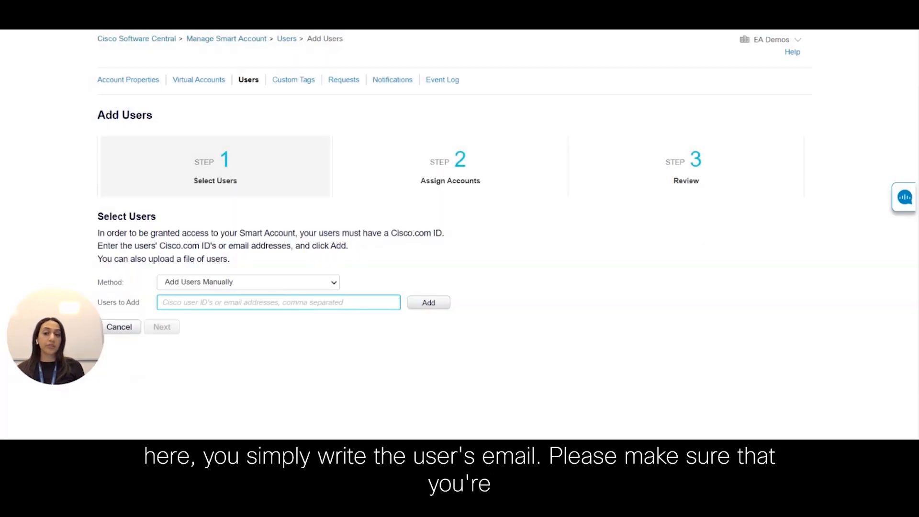
{"action": "mouse_move", "coordinate": [326, 316]}
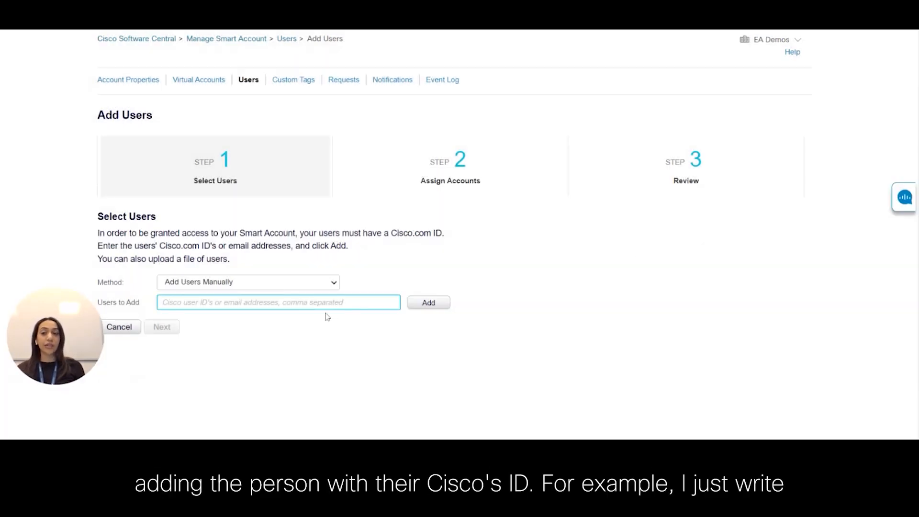
{"action": "mouse_move", "coordinate": [320, 365]}
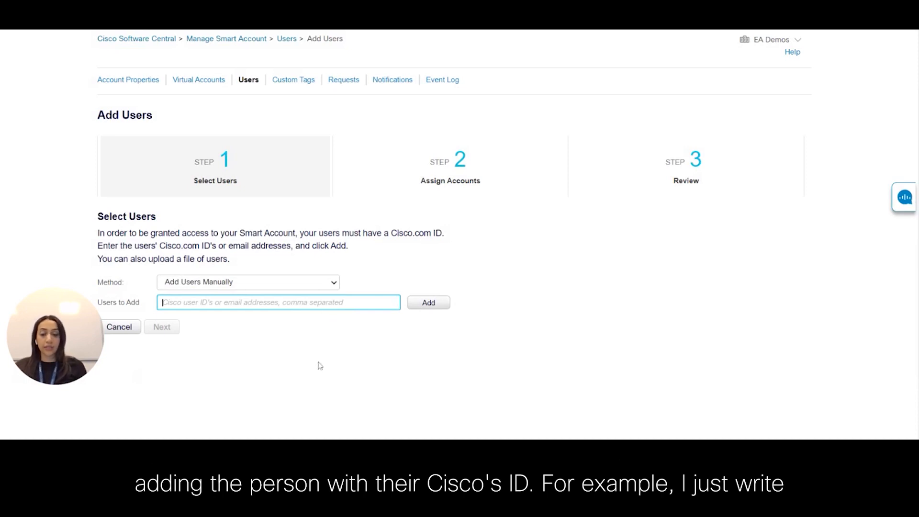
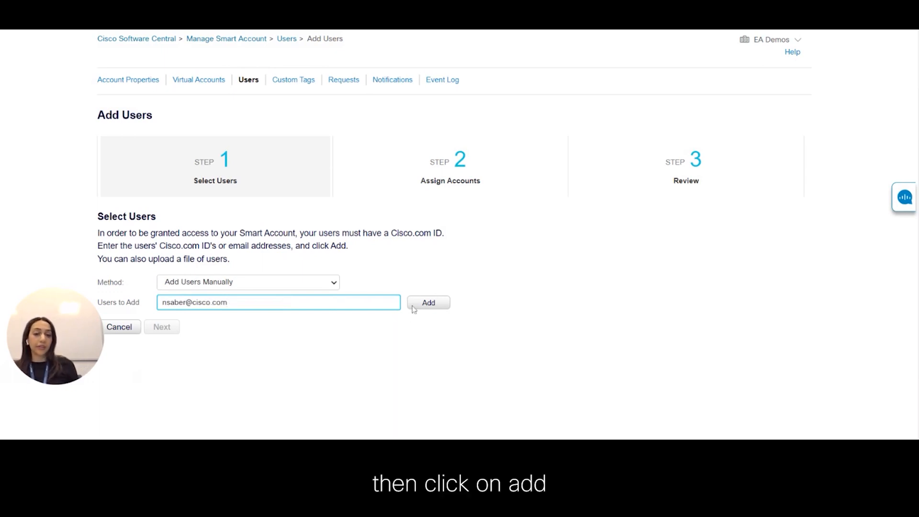
{"action": "left_click", "coordinate": [427, 302]}
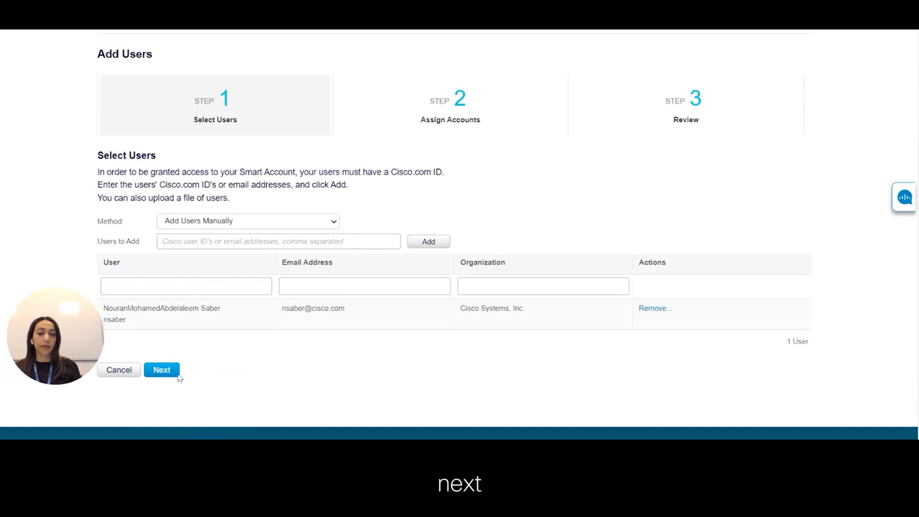
Grant Entire Smart Account access with the Smart Account User role and reach the review step
{"action": "left_click", "coordinate": [161, 370]}
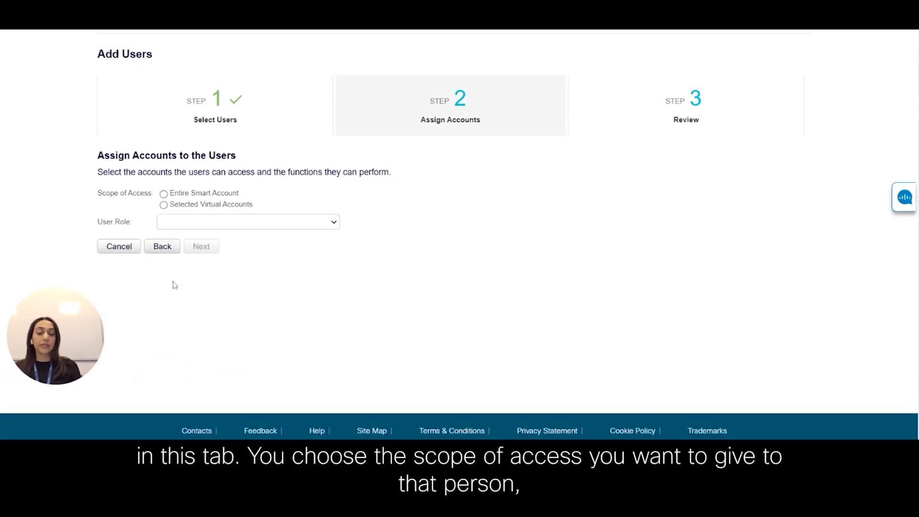
{"action": "mouse_move", "coordinate": [179, 165]}
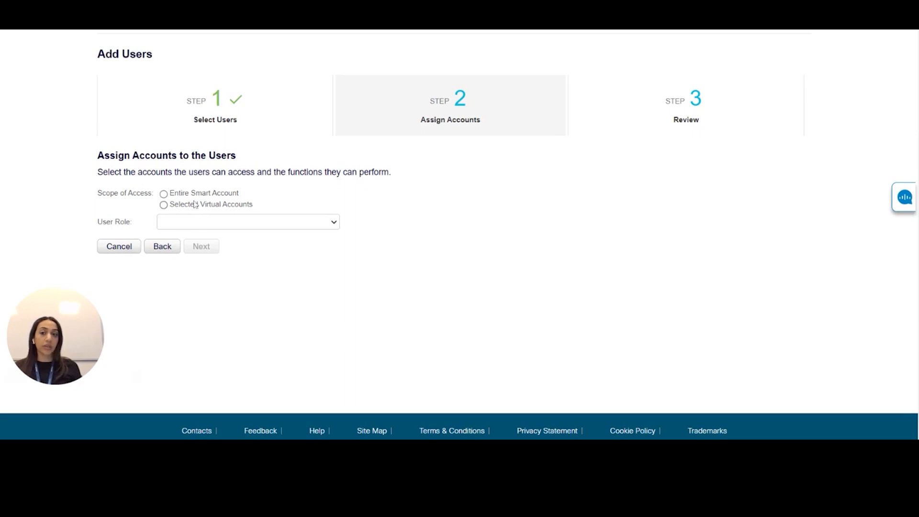
{"action": "left_click", "coordinate": [163, 193]}
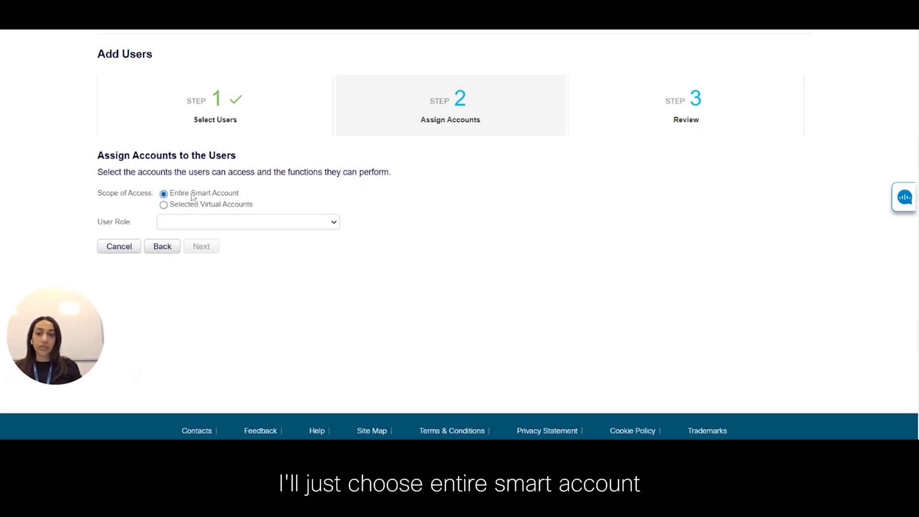
{"action": "mouse_move", "coordinate": [91, 212]}
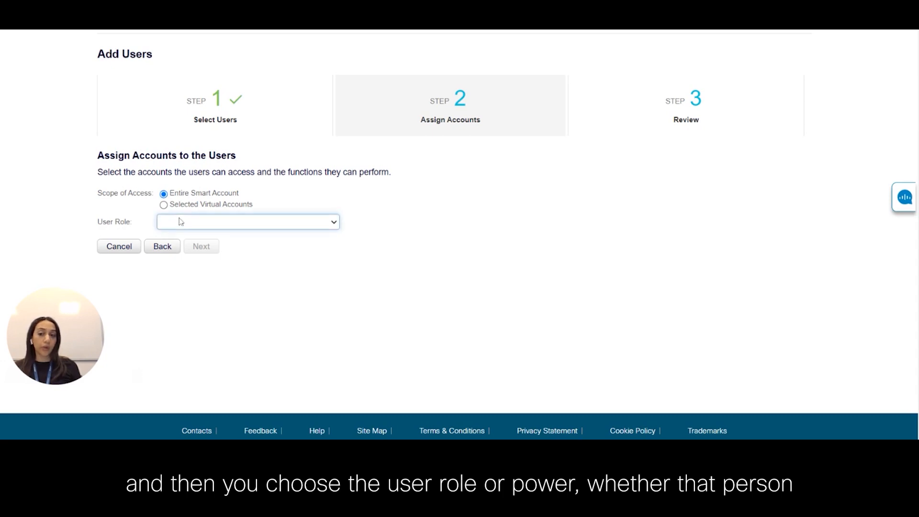
{"action": "mouse_move", "coordinate": [185, 230]}
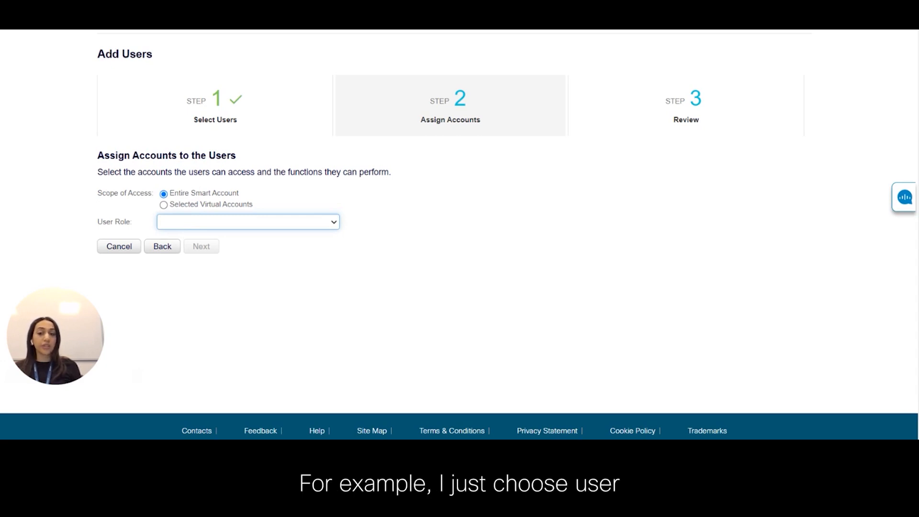
{"action": "left_click", "coordinate": [247, 222]}
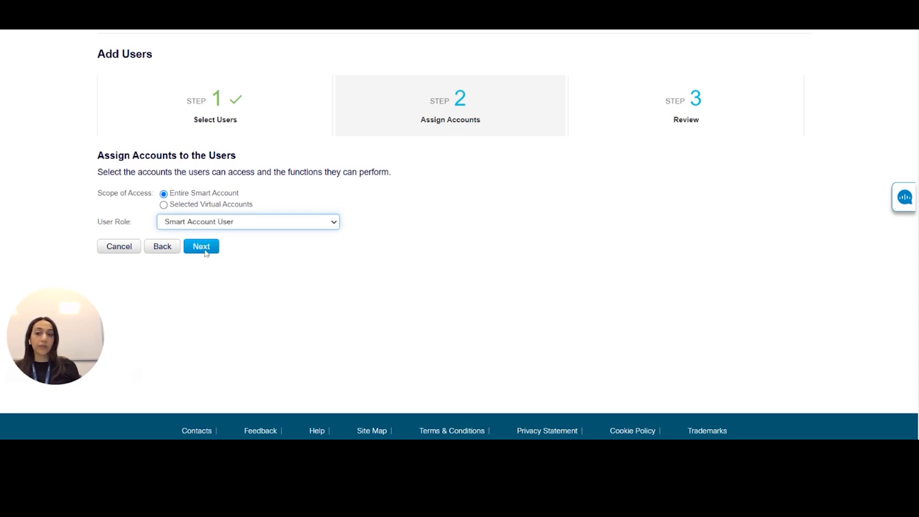
{"action": "left_click", "coordinate": [201, 246]}
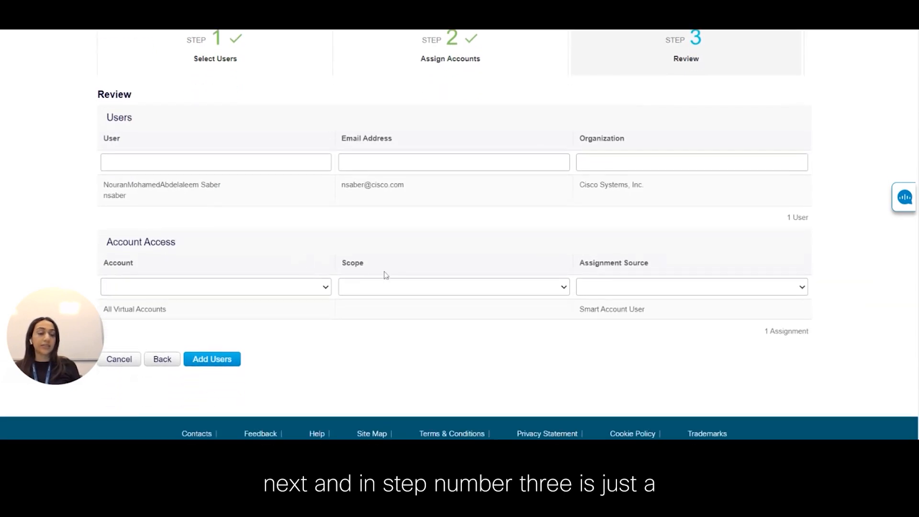
{"action": "scroll", "scroll_direction": "up", "scroll_amount": 3}
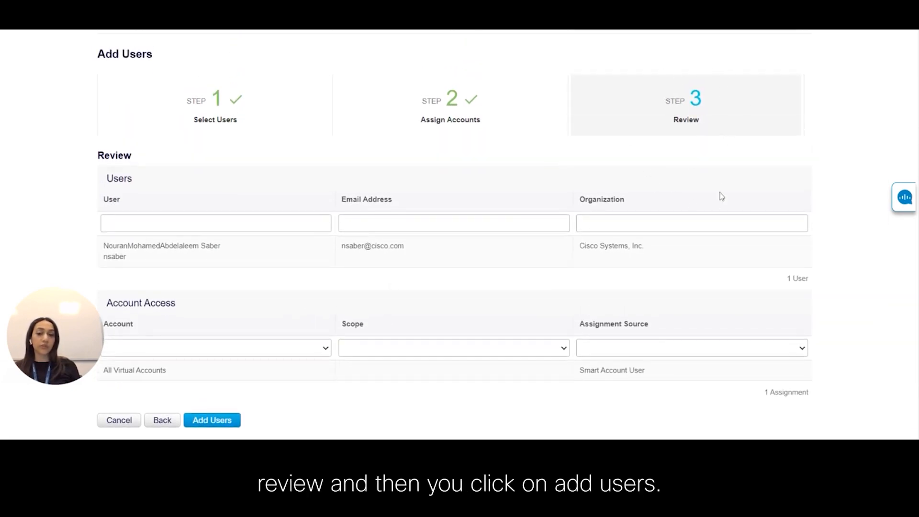
{"action": "scroll", "scroll_direction": "down", "scroll_amount": 3}
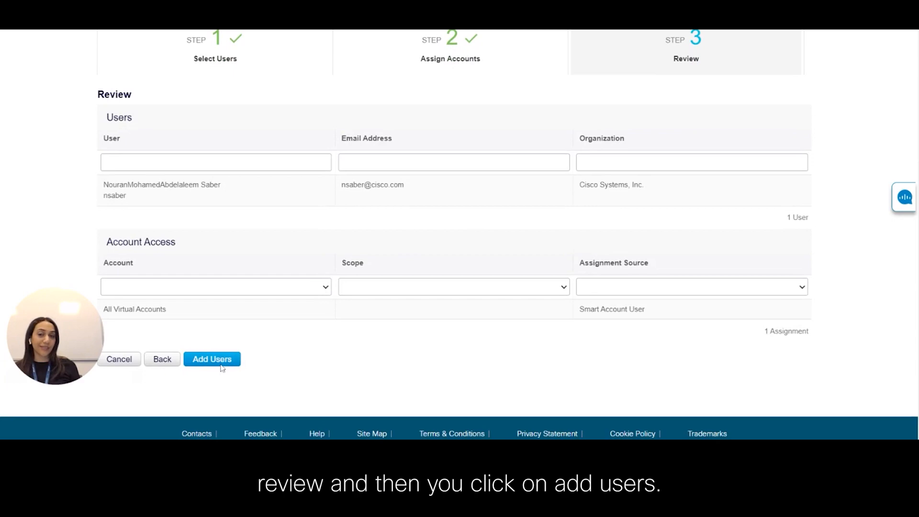